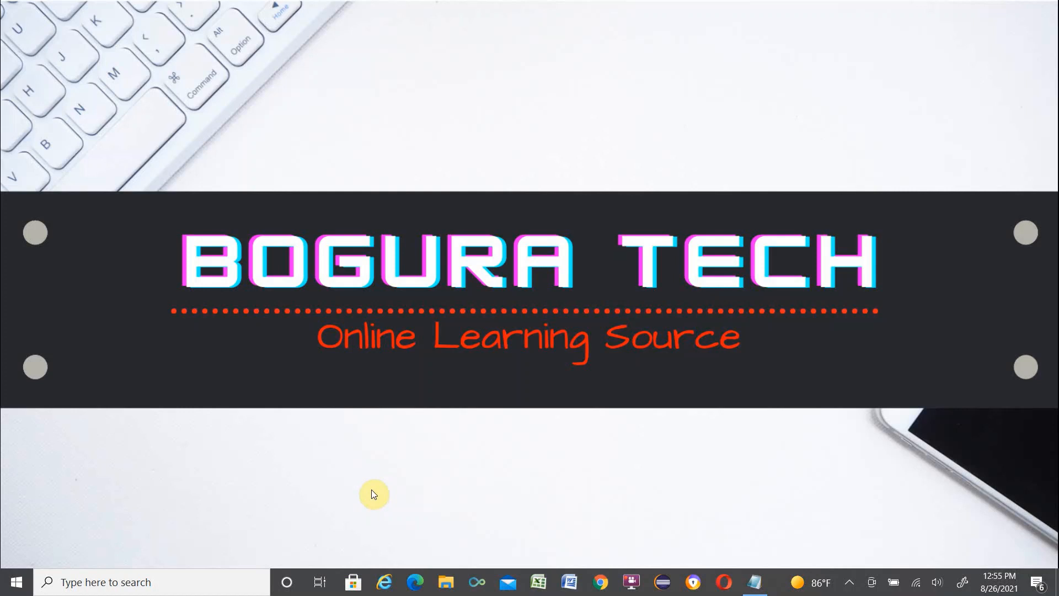
mouse_move(389, 493)
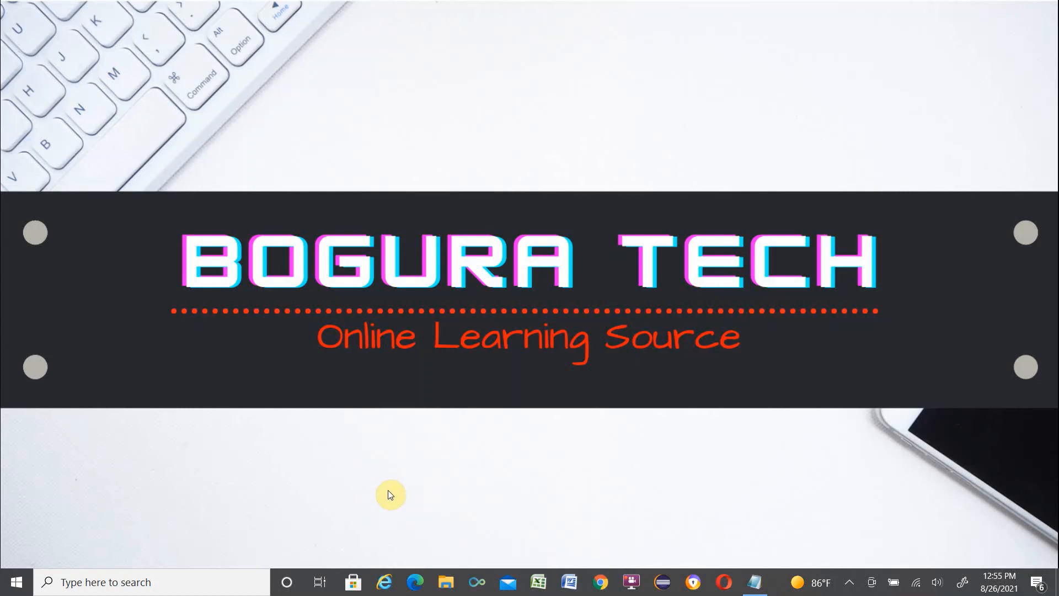
mouse_move(571, 502)
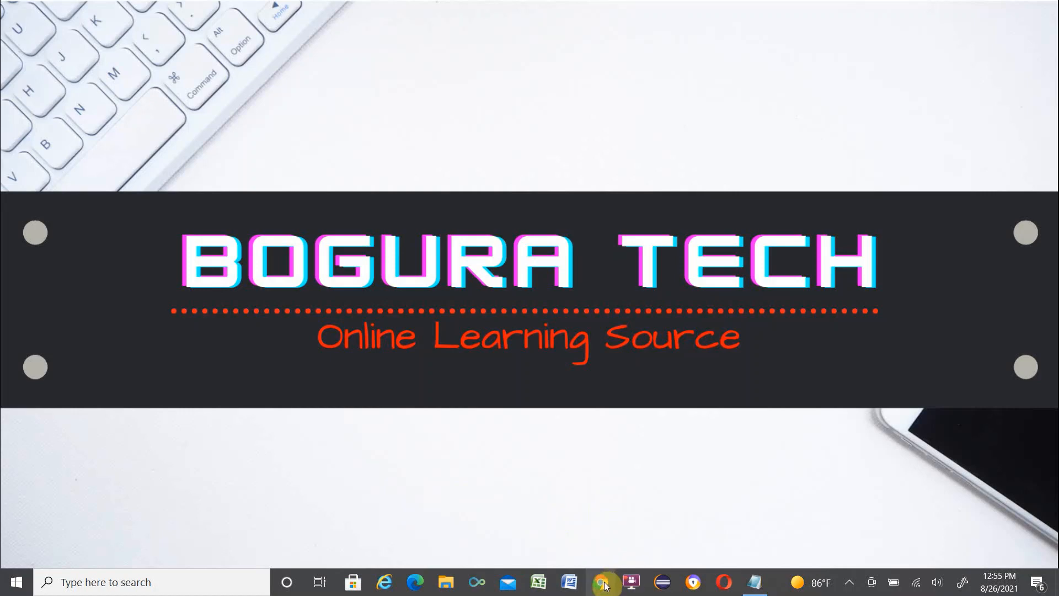
Launch Chrome, go to google.com and search for 'selectorshub' from the suggestions
click(601, 581)
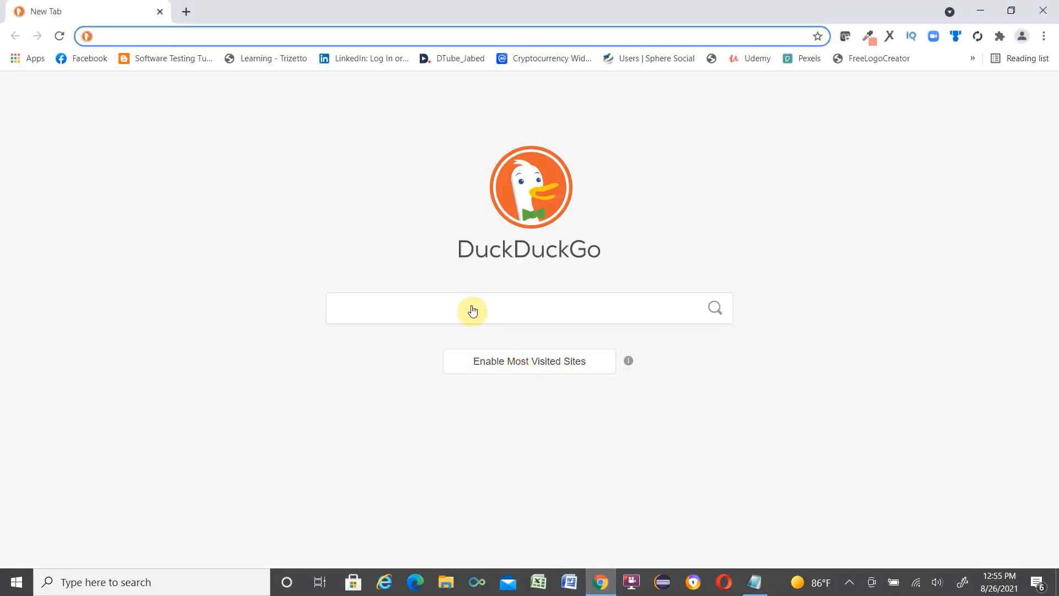
mouse_move(238, 165)
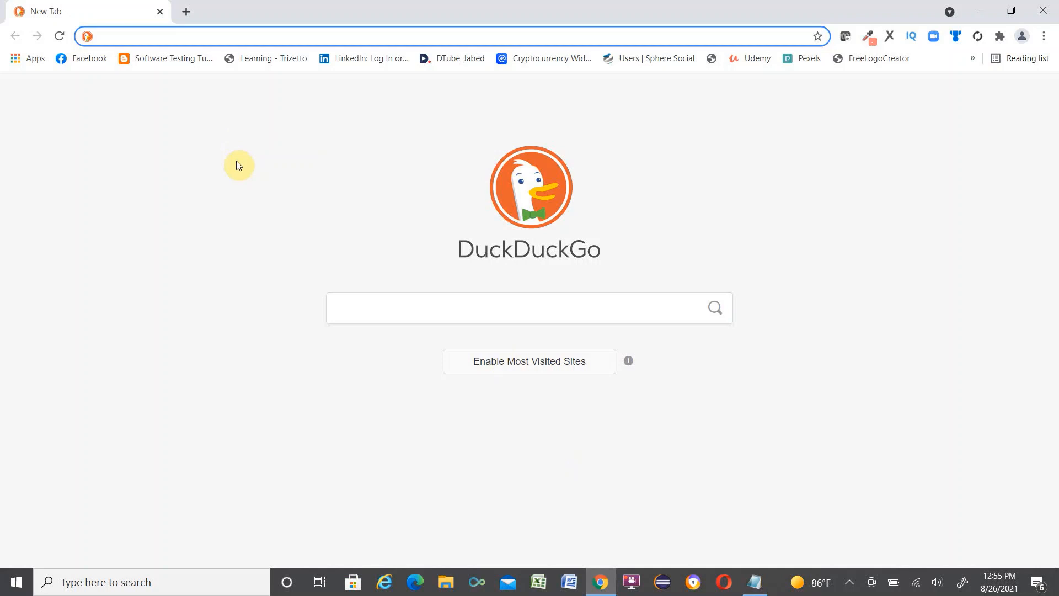
mouse_move(257, 167)
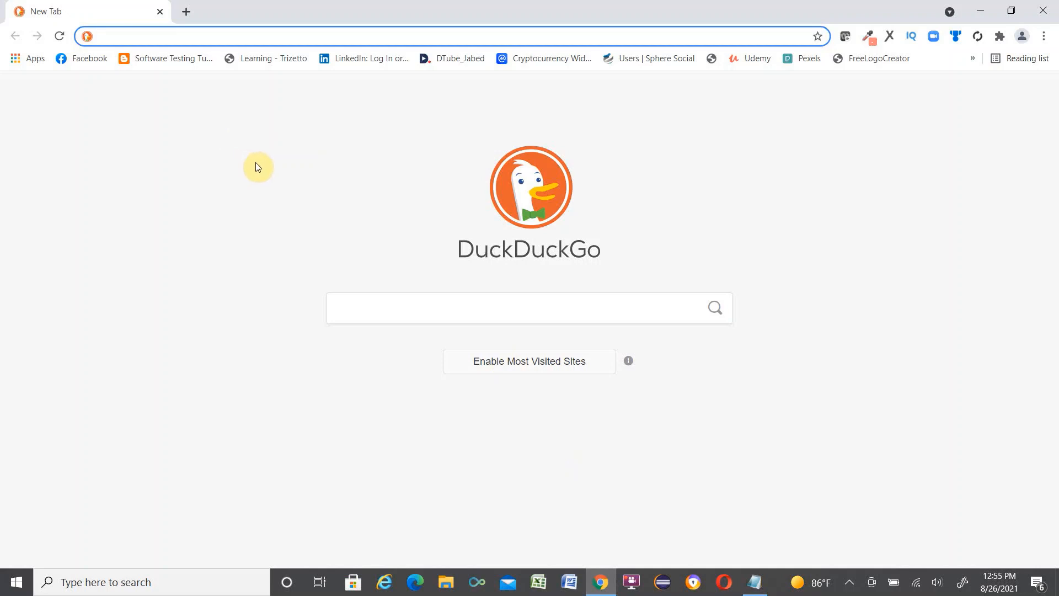
click(160, 36)
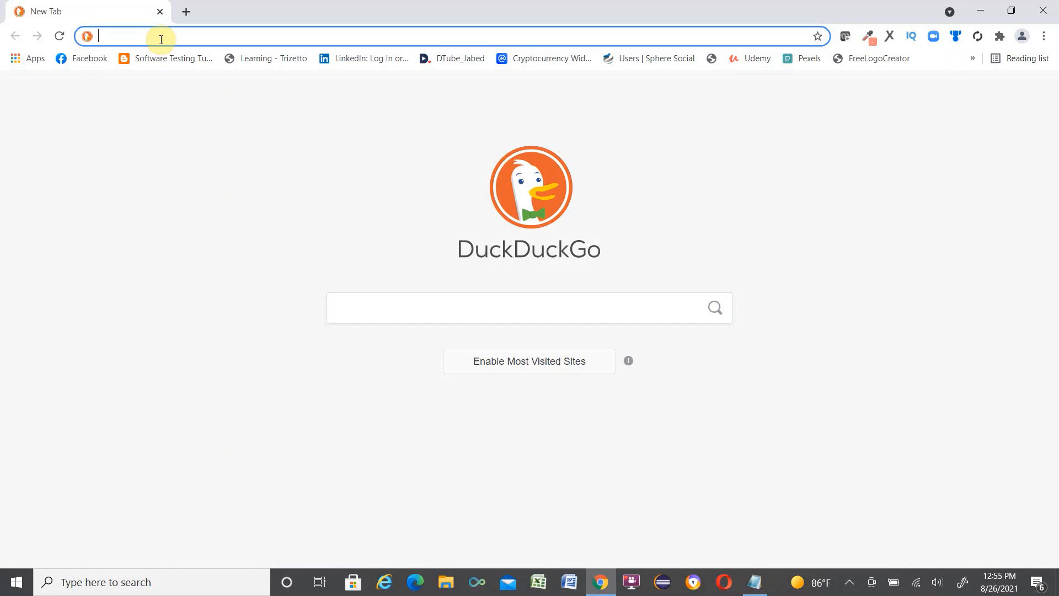
text(google.com)
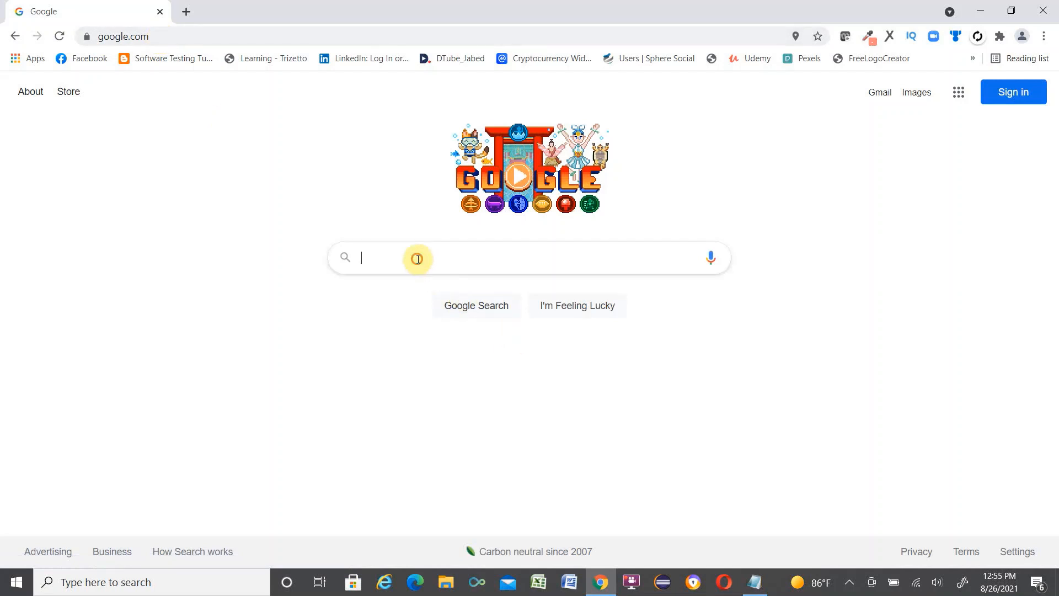
text(selectors)
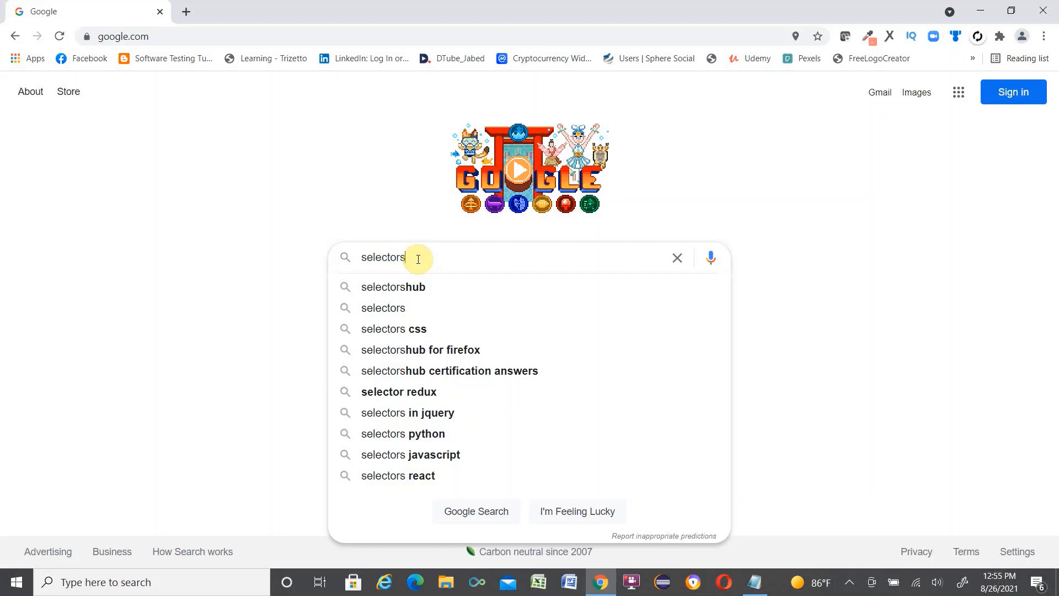
click(392, 287)
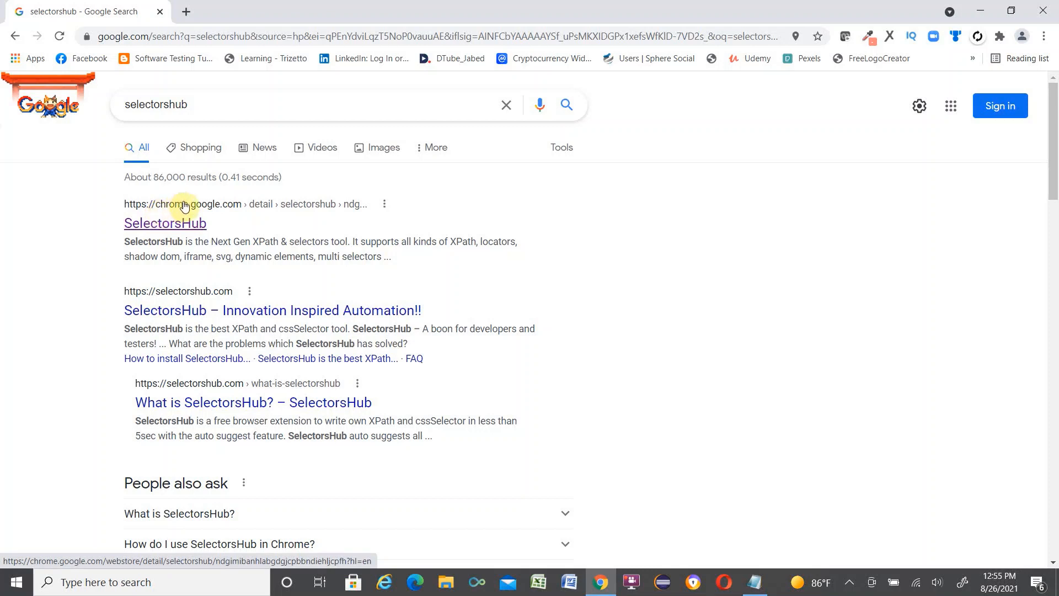
mouse_move(193, 315)
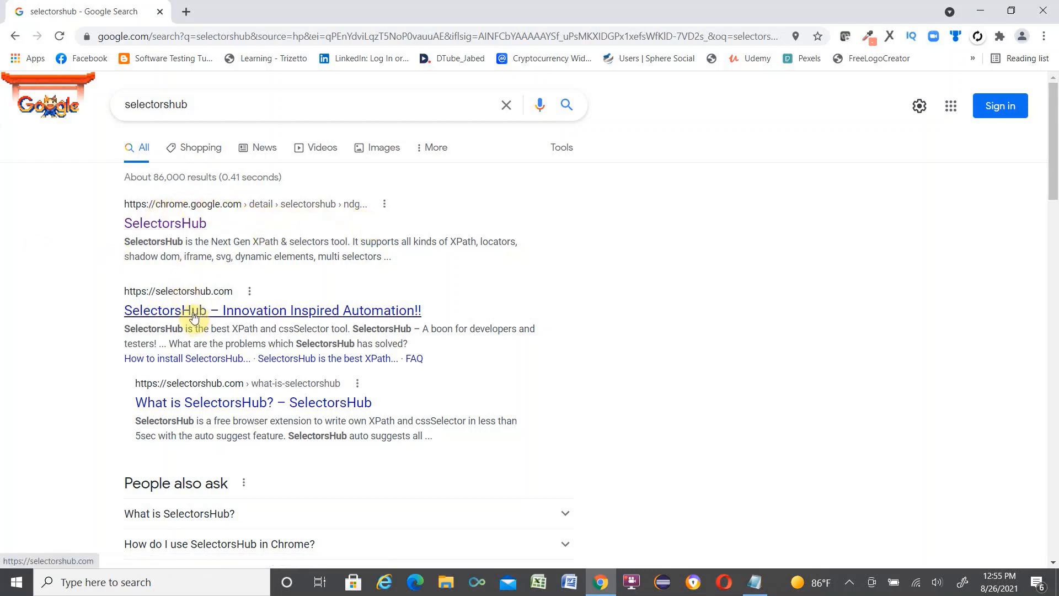
mouse_move(245, 325)
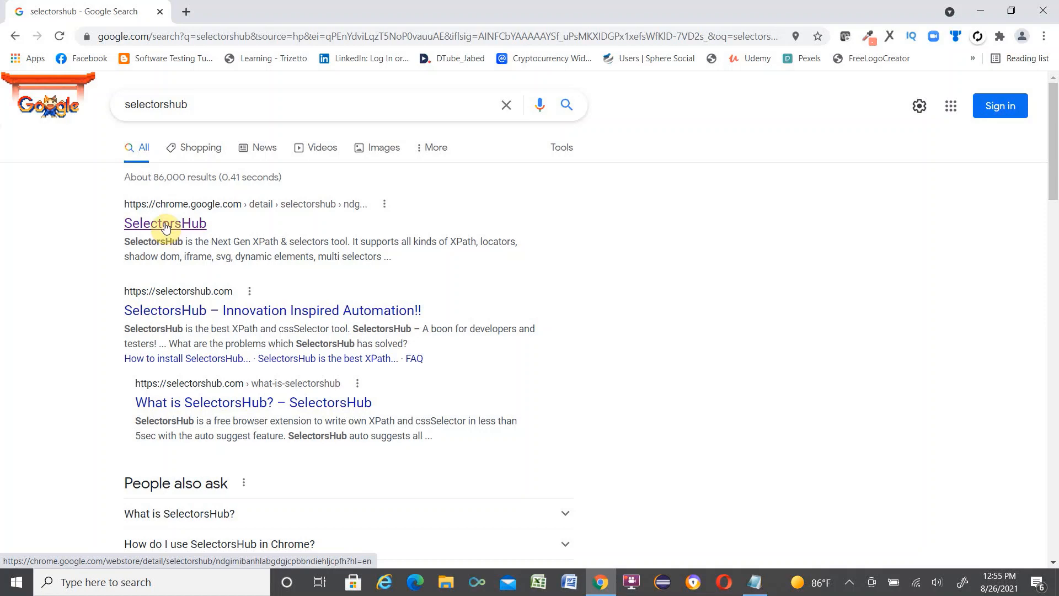
Add SelectorsHub to Chrome from its Web Store listing and dismiss the confirmation
click(165, 223)
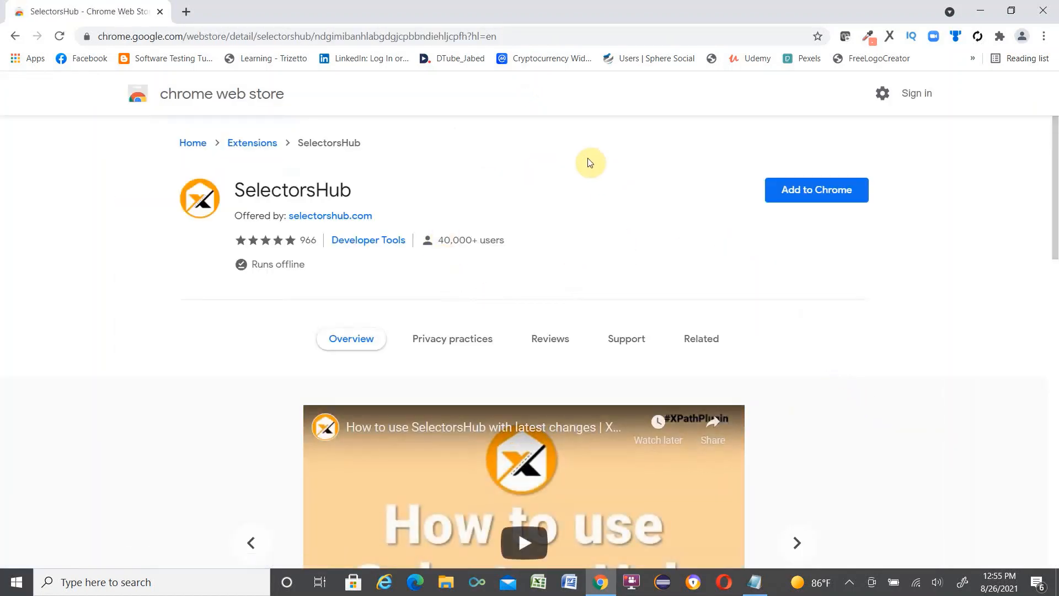
mouse_move(817, 190)
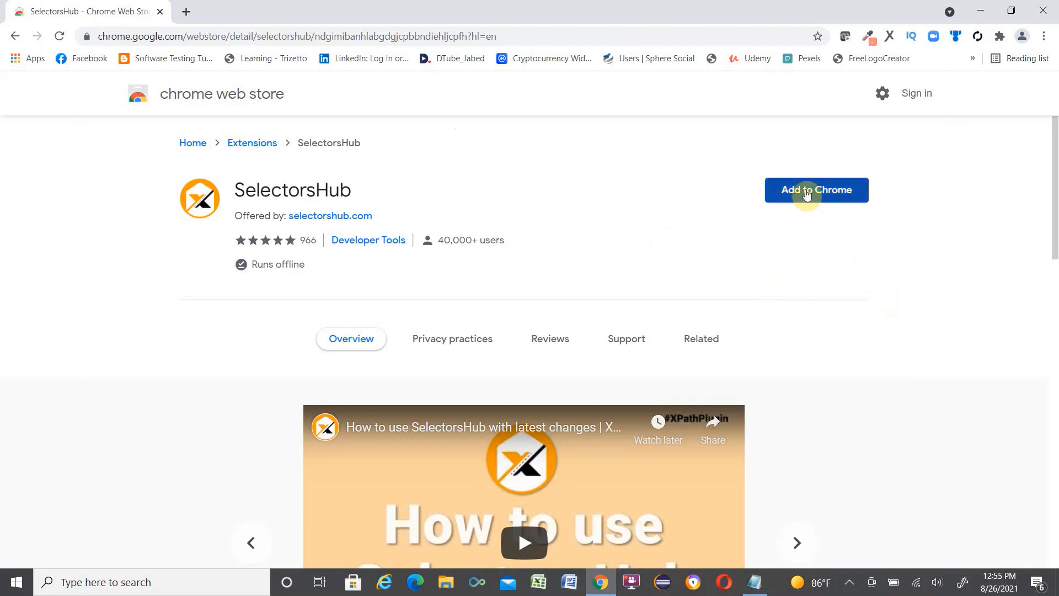
click(817, 190)
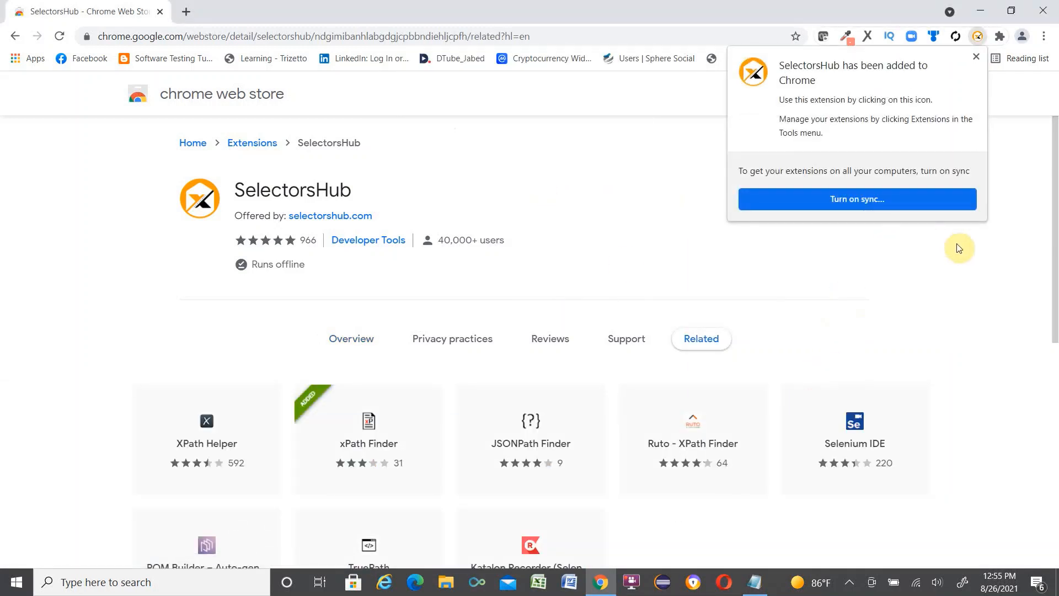
mouse_move(884, 219)
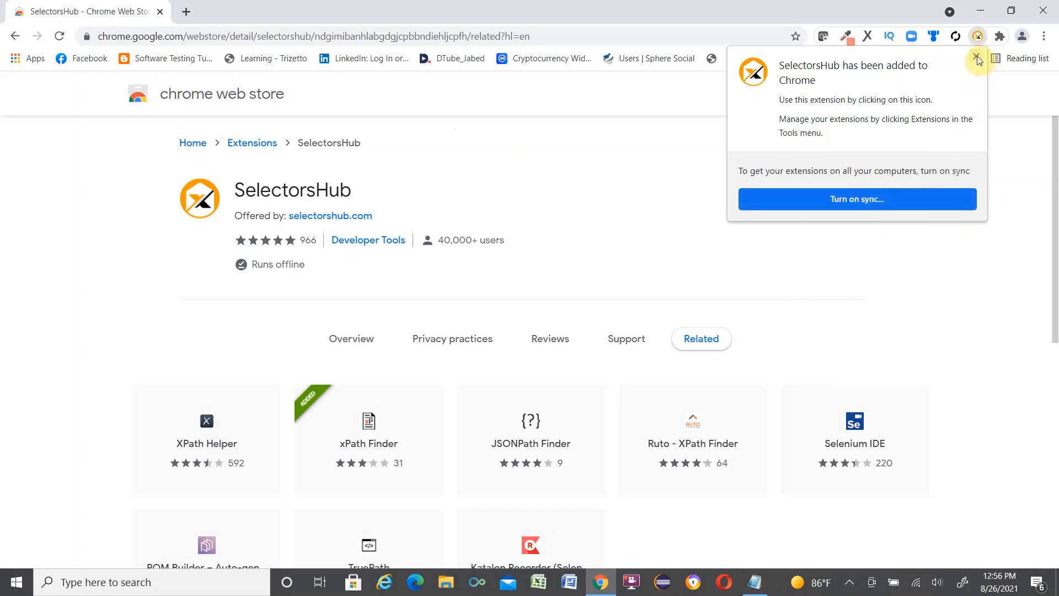
click(978, 60)
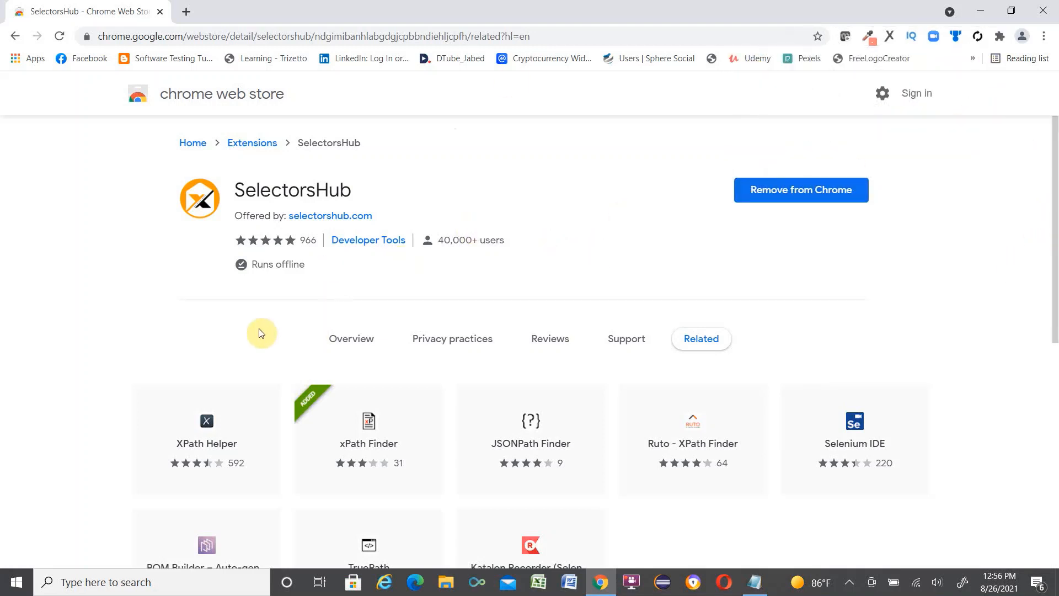
mouse_move(1047, 36)
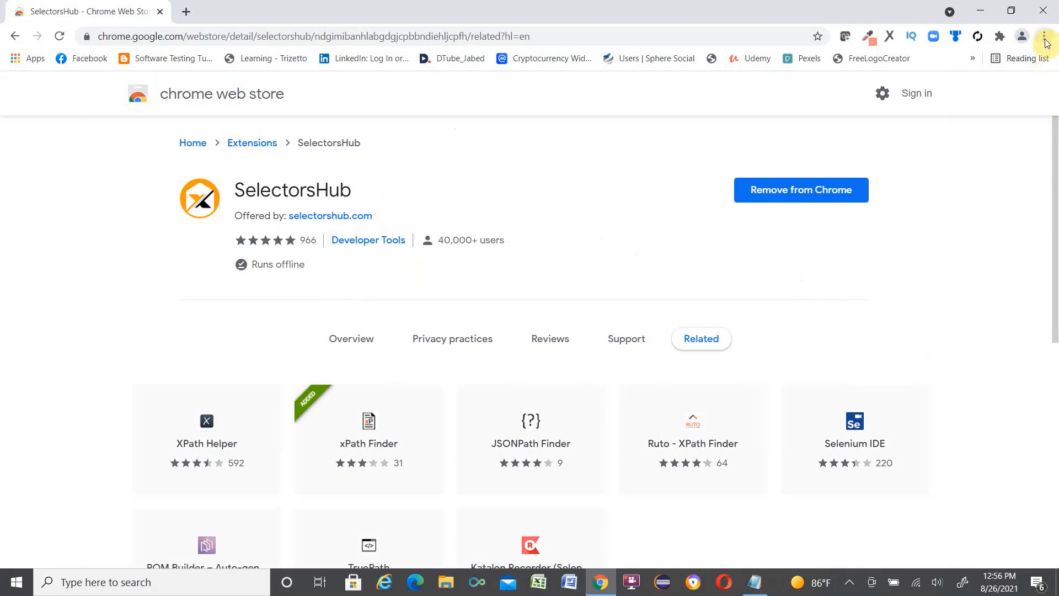
mouse_move(1046, 36)
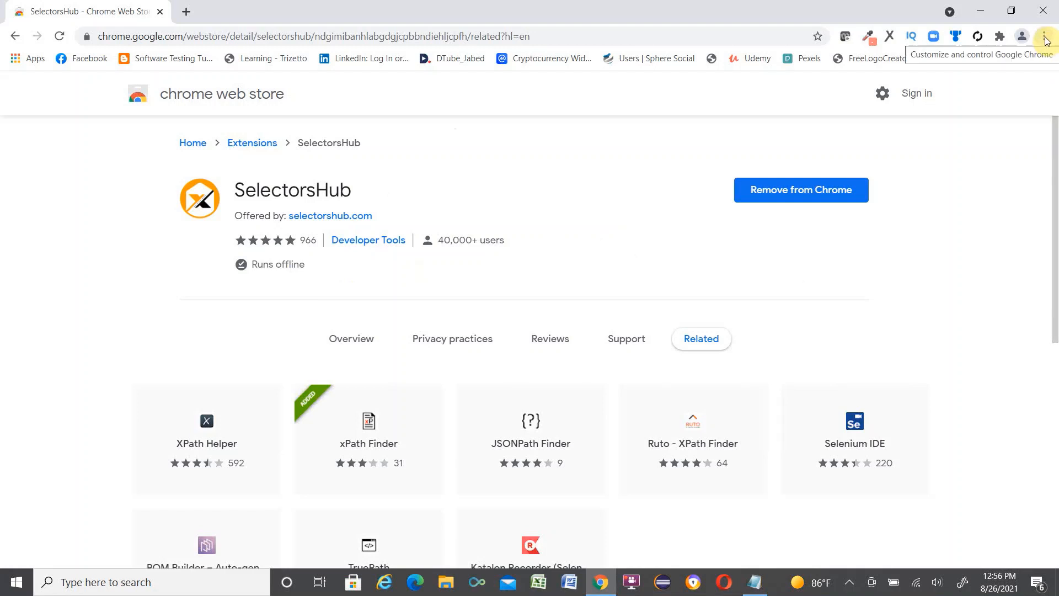
Open More tools > Extensions and scroll to the SelectorsHub card
click(1046, 36)
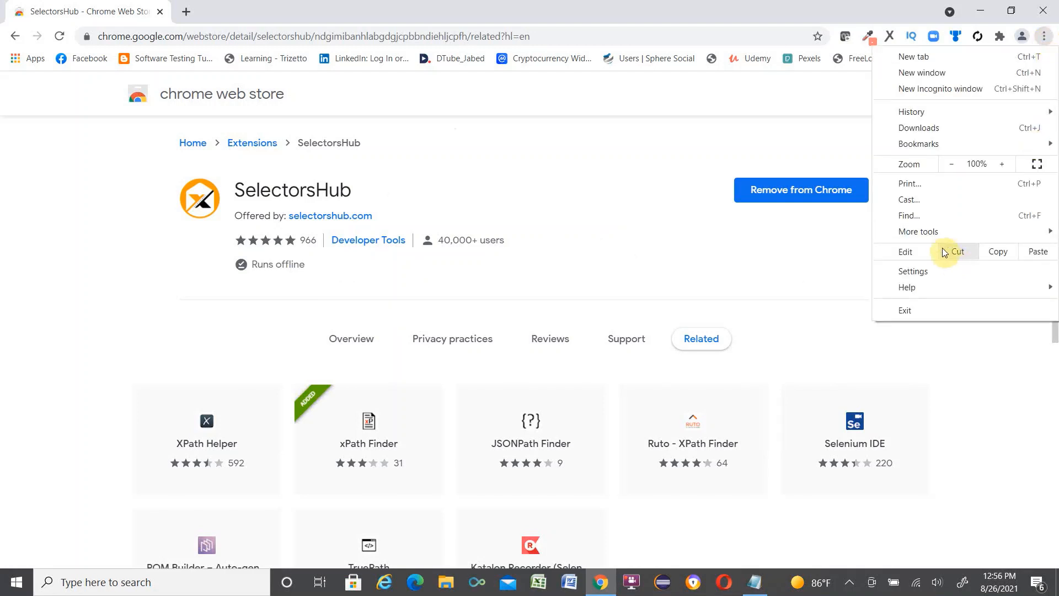
click(919, 231)
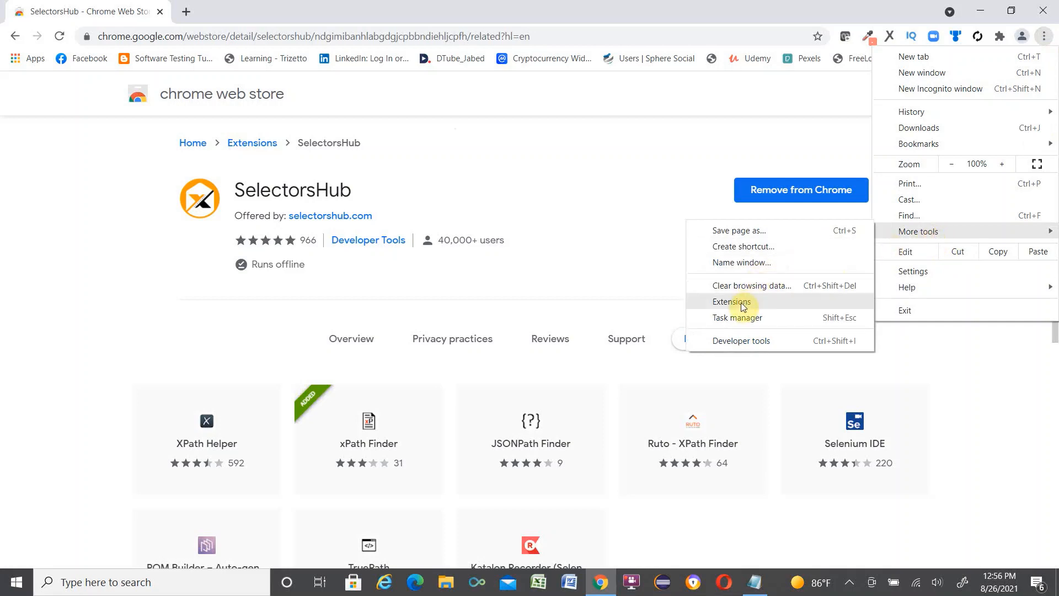
click(731, 301)
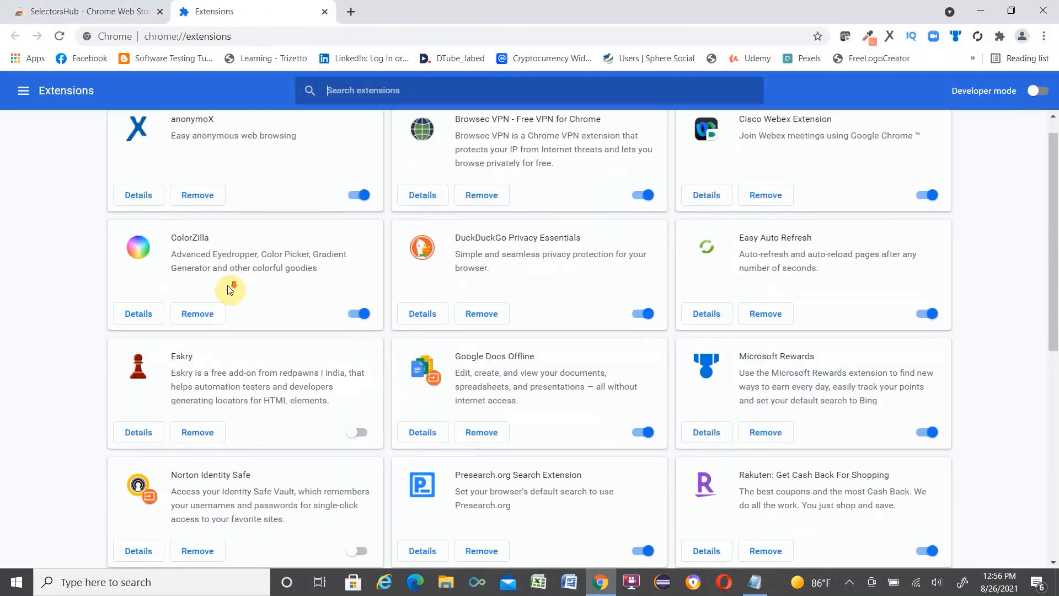
scroll(down, 3)
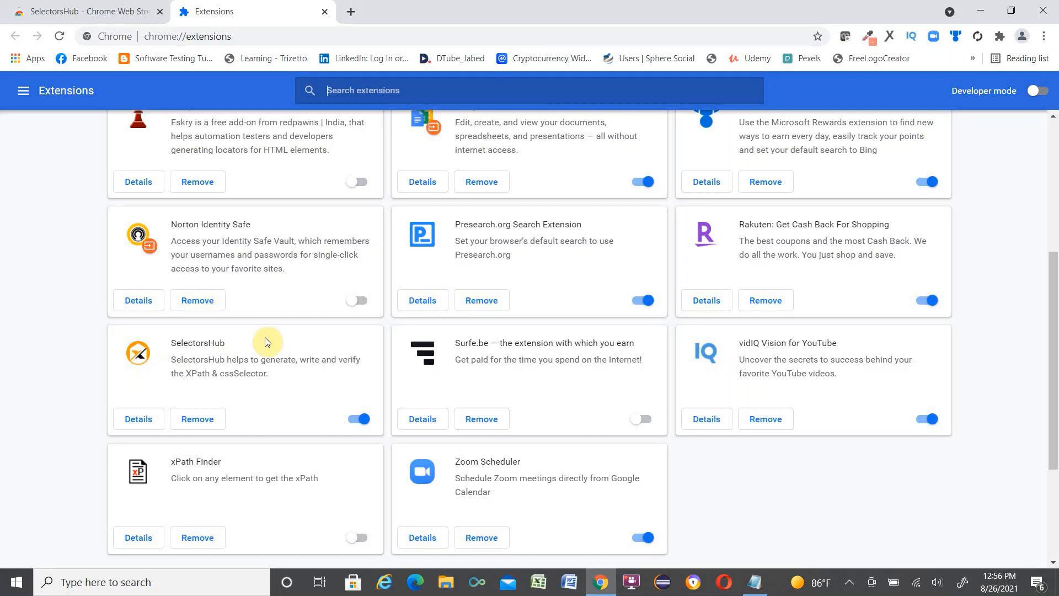
mouse_move(929, 325)
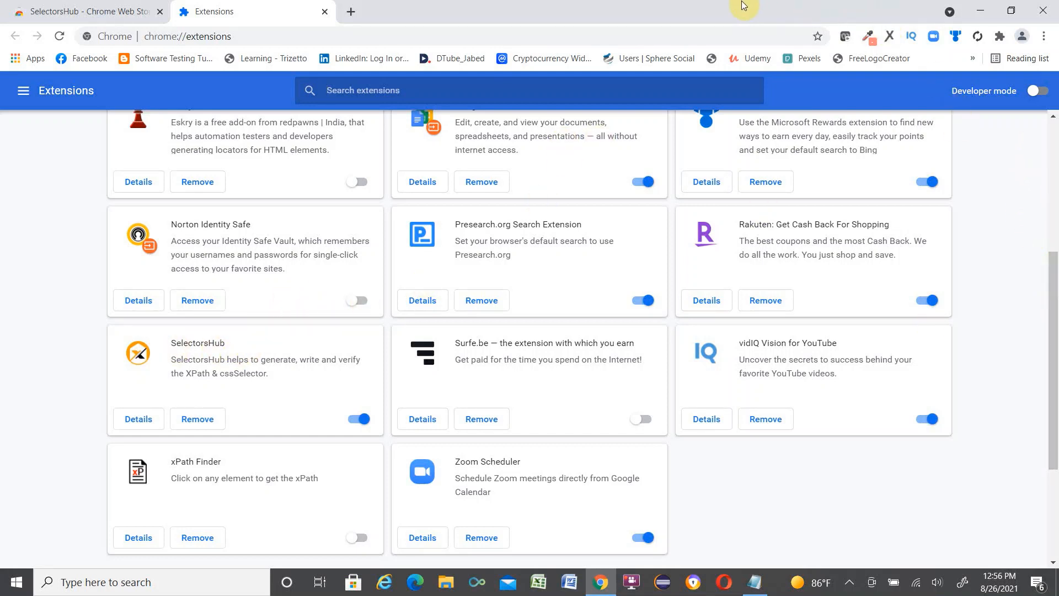
mouse_move(1000, 36)
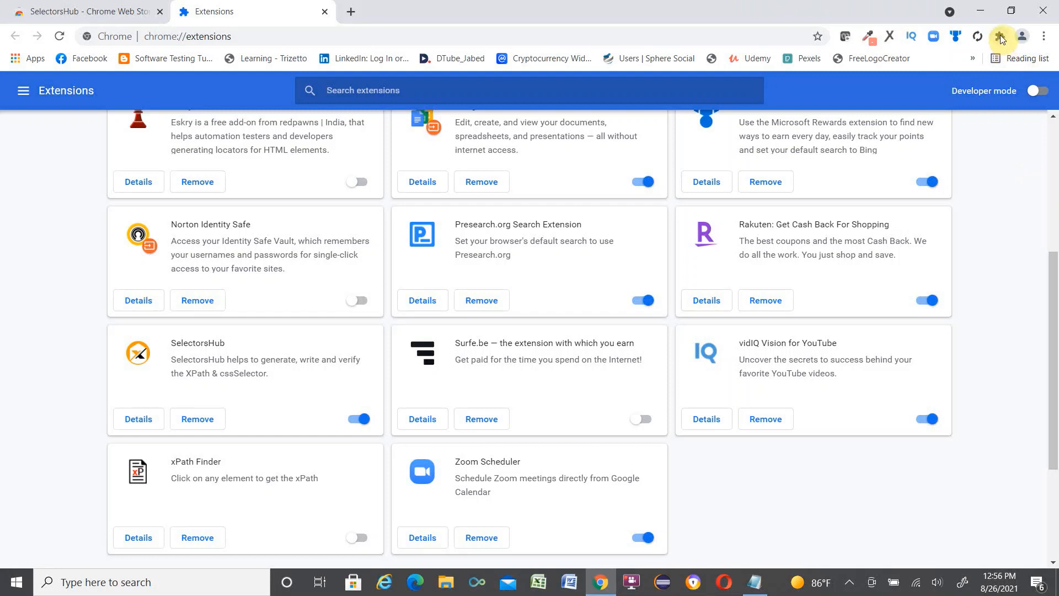
Show the toolbar's installed extensions list and scroll the Extensions page to SelectorsHub
click(1000, 37)
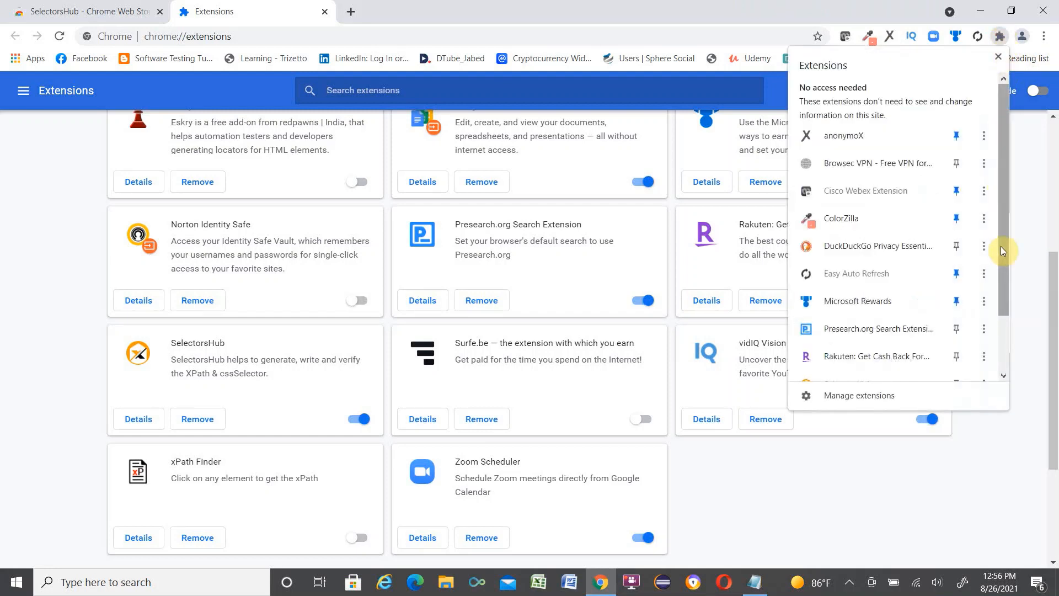
scroll(down, 3)
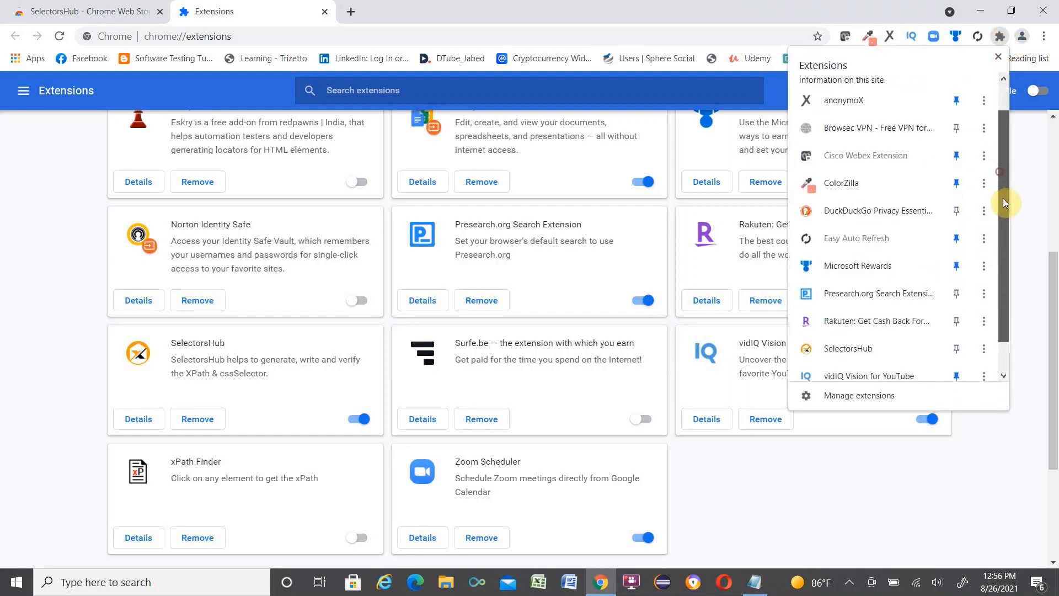
scroll(down, 3)
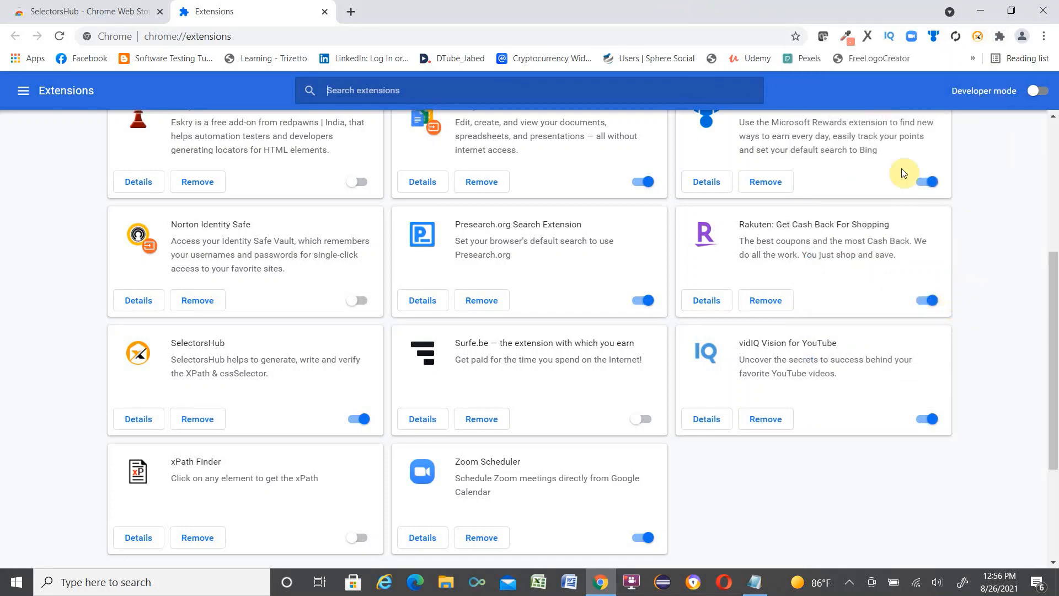
mouse_move(722, 39)
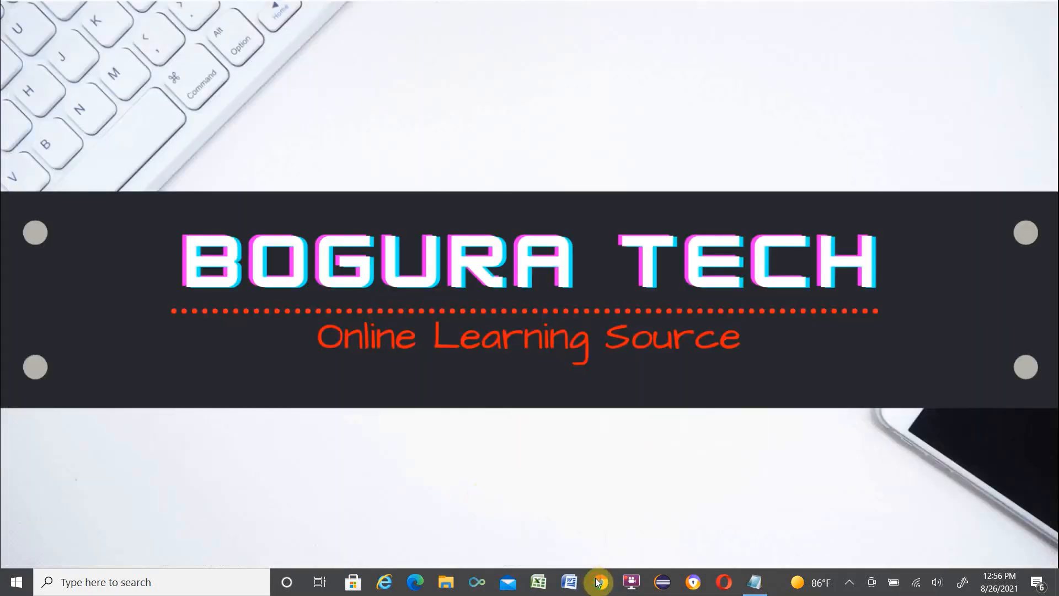
Reopen Chrome and load the google.com homepage
click(597, 582)
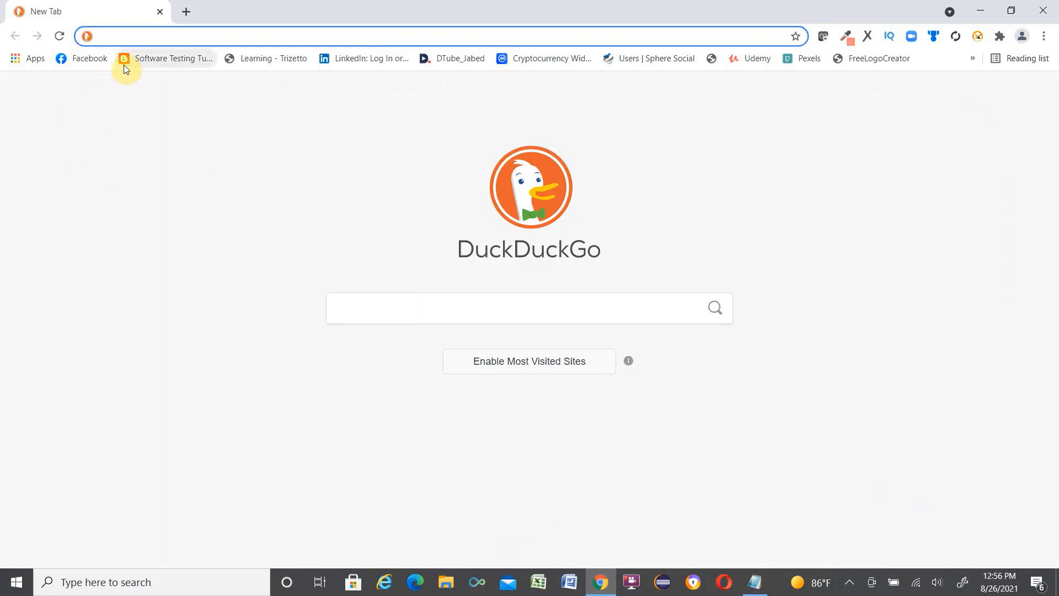
text(google.com)
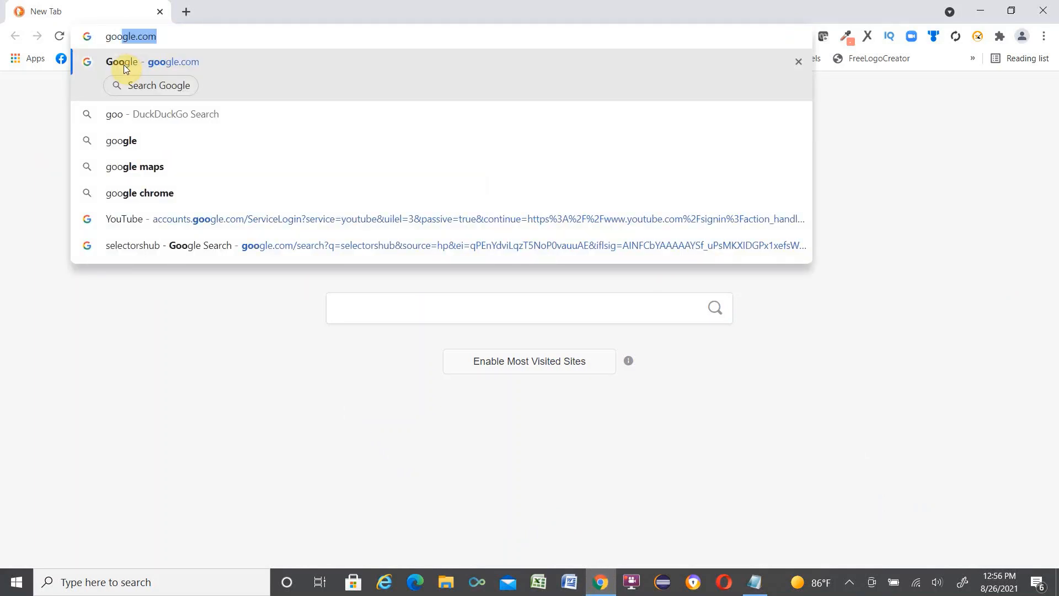
click(163, 61)
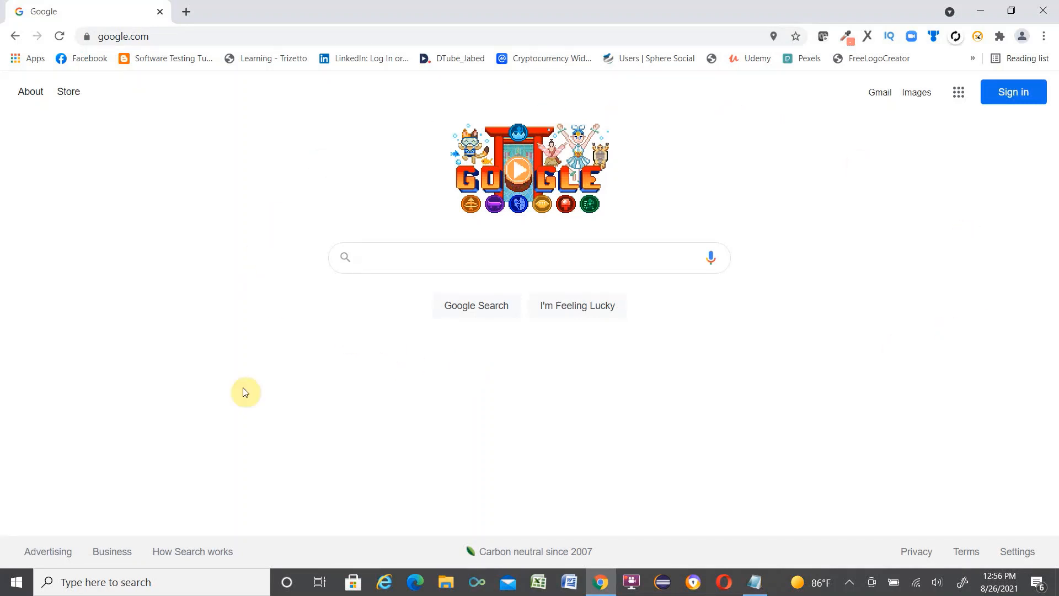
mouse_move(730, 359)
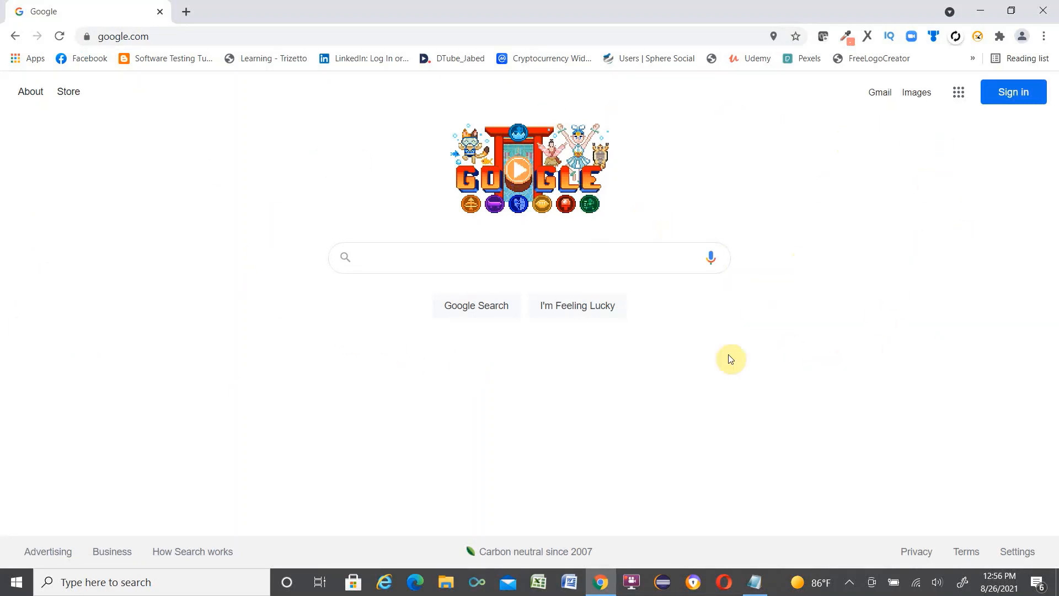
Copy the search box's relative XPath via SelectorsHub, then right-click the Google Search button
right_click(374, 257)
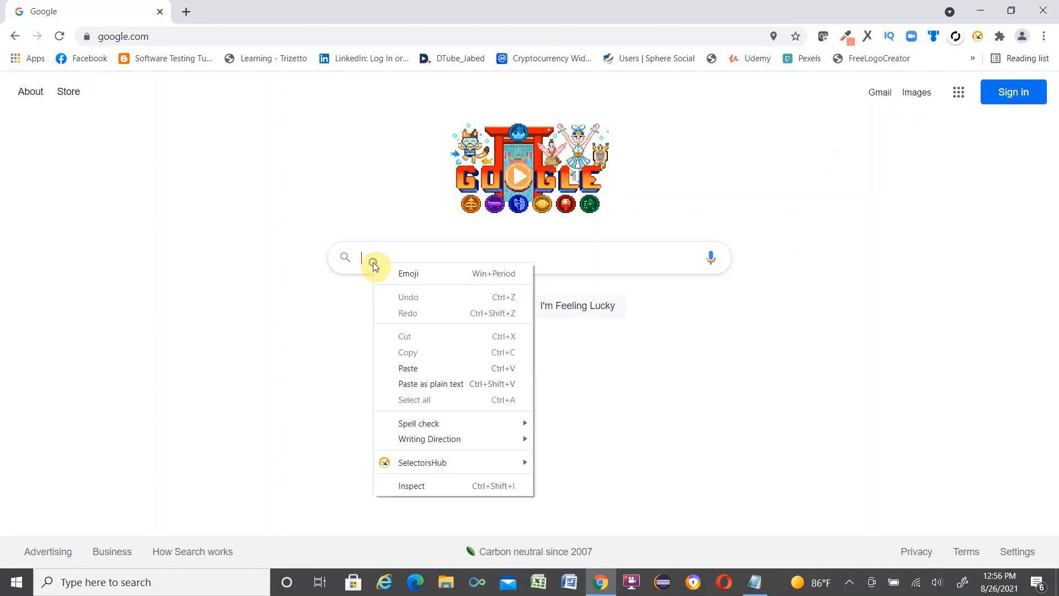
mouse_move(412, 463)
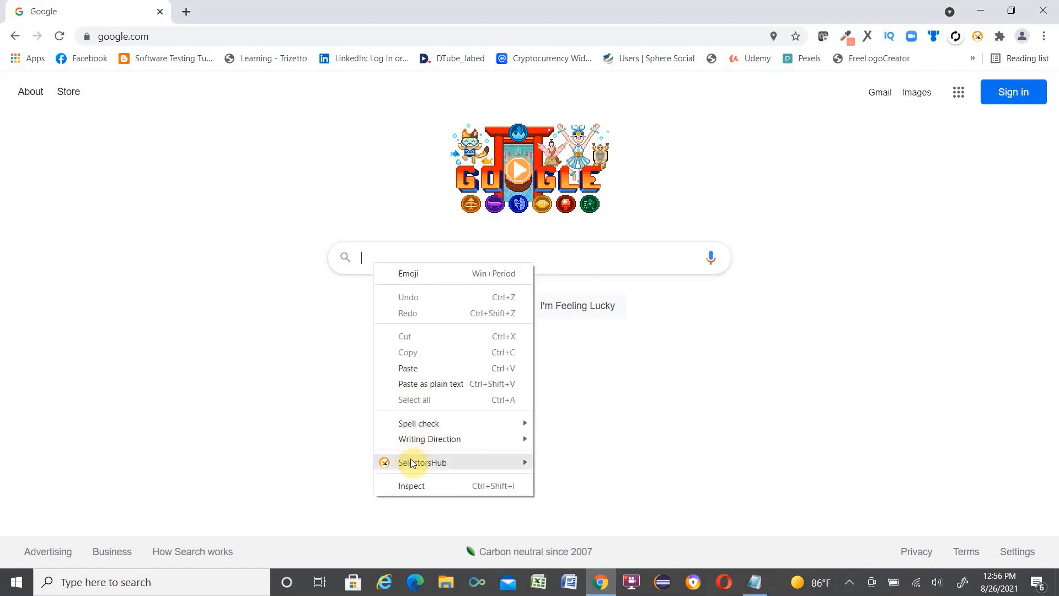
mouse_move(422, 462)
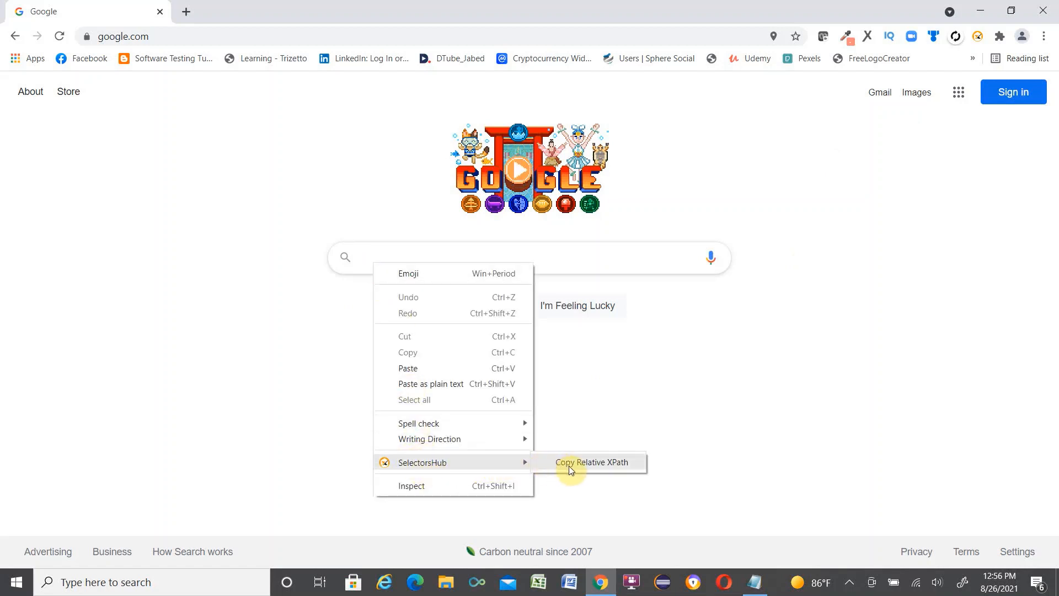
click(591, 462)
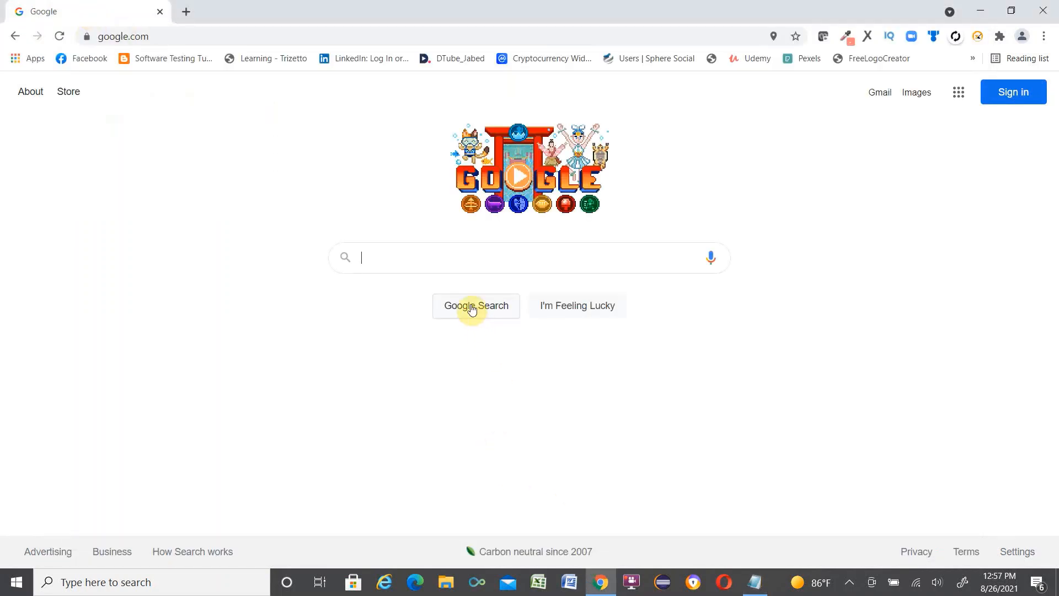
right_click(473, 310)
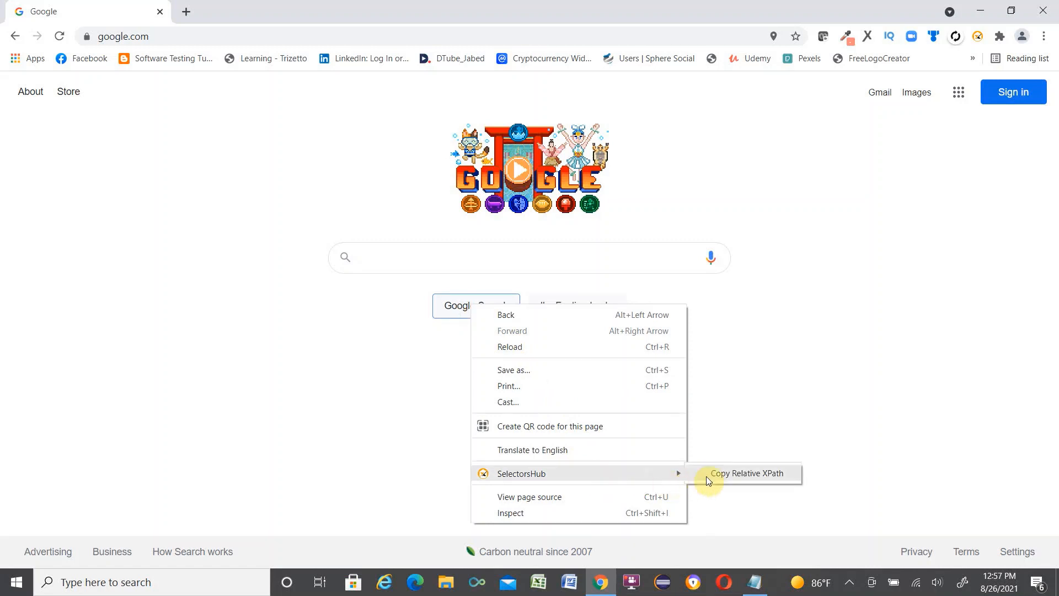
click(746, 473)
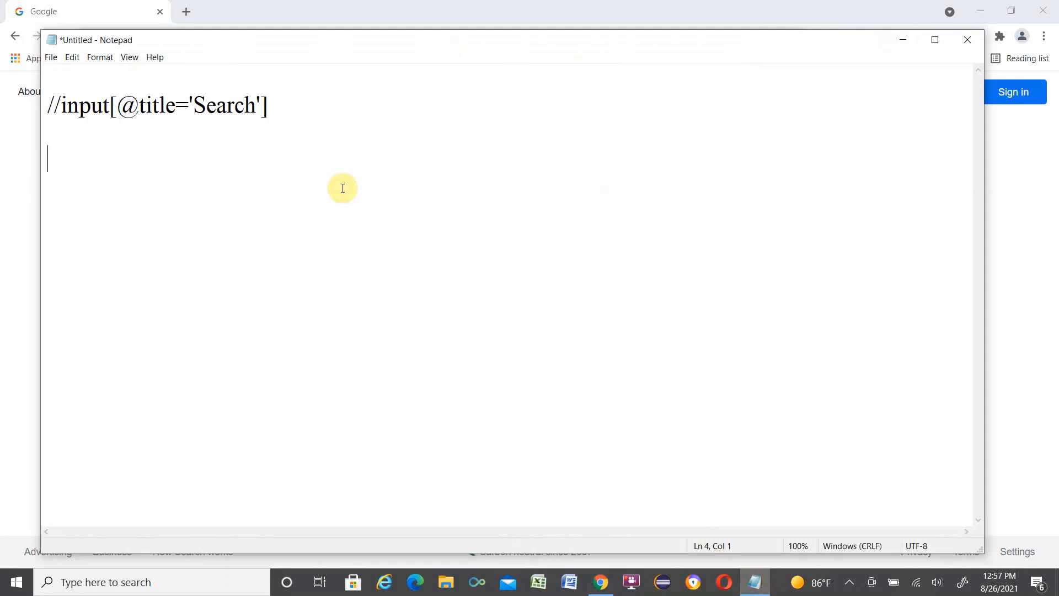
text(//div[@class='FPdoLc lJ9FBc']//input[@name='btnK'])
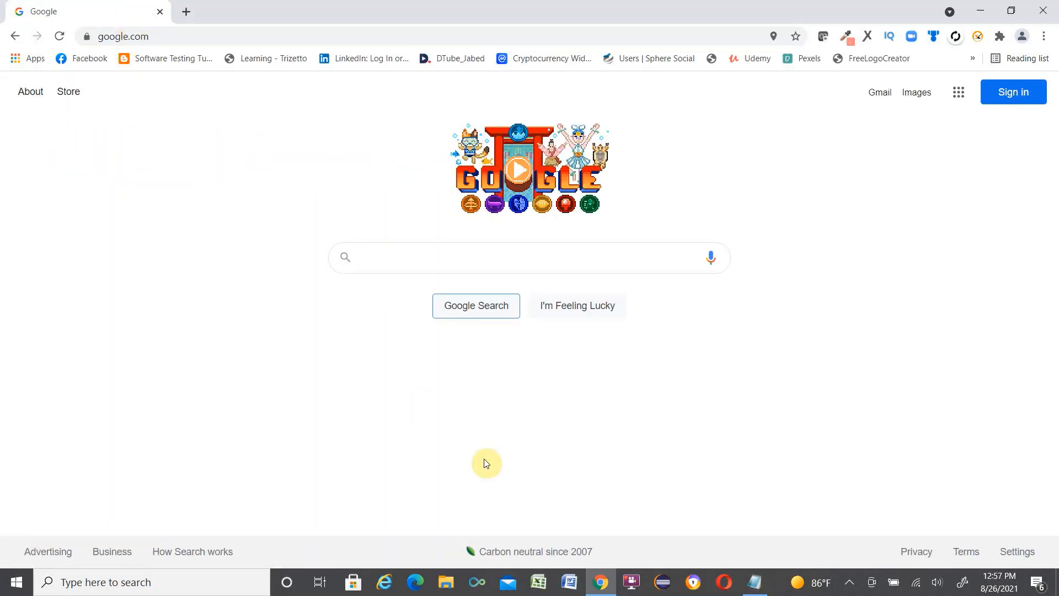
mouse_move(406, 280)
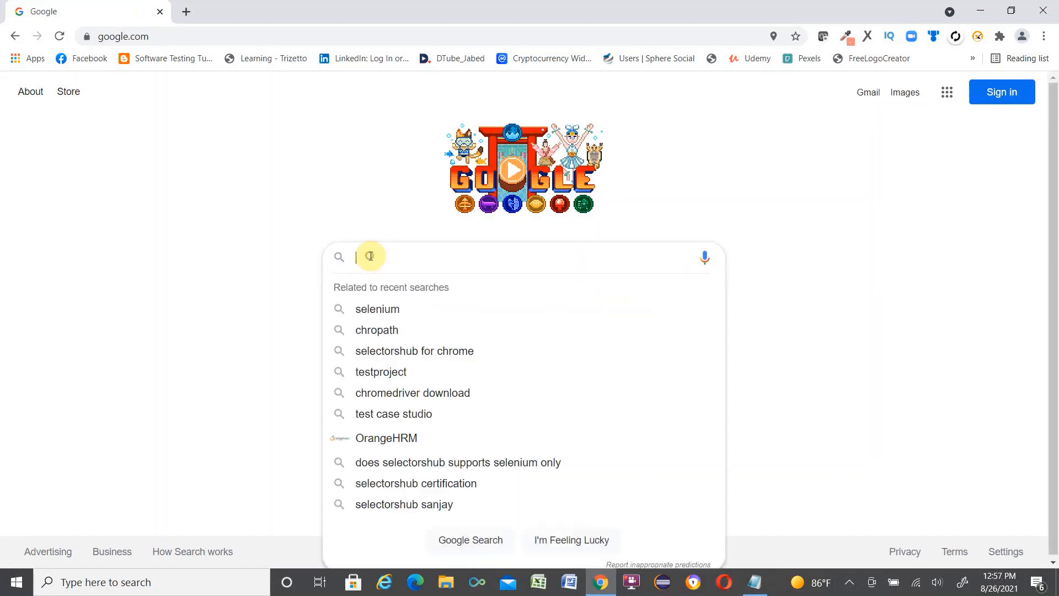
Inspect the search box, open SelectorsHub, and select the Images Rel XPath
right_click(370, 257)
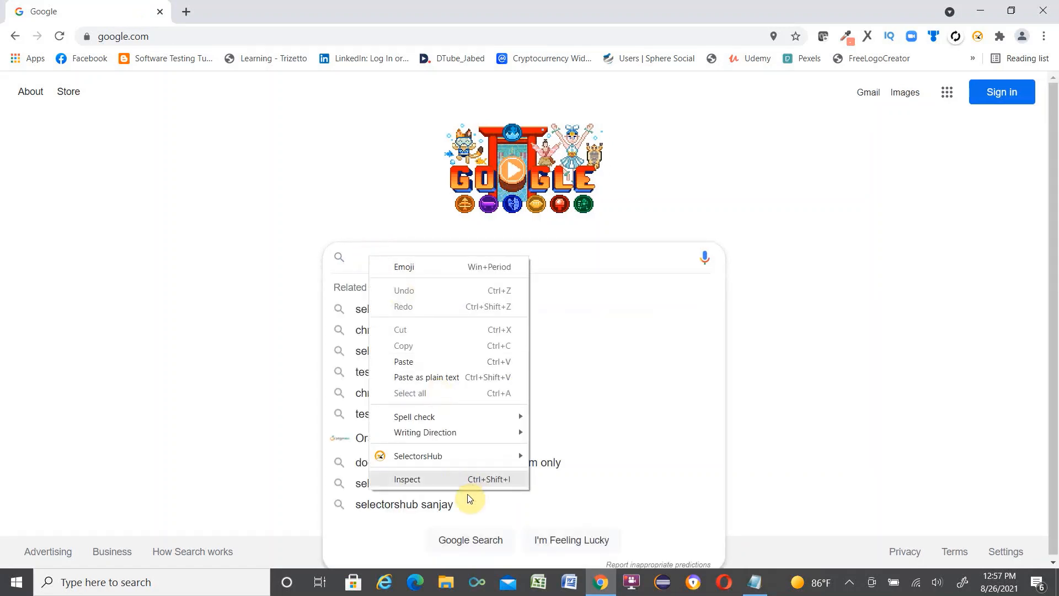
click(406, 479)
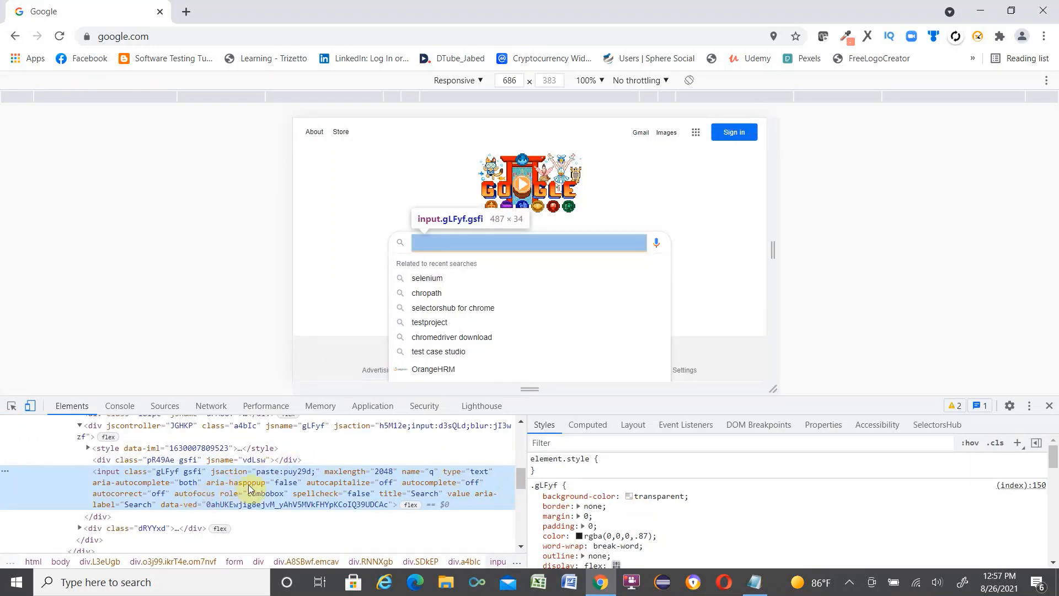
click(938, 424)
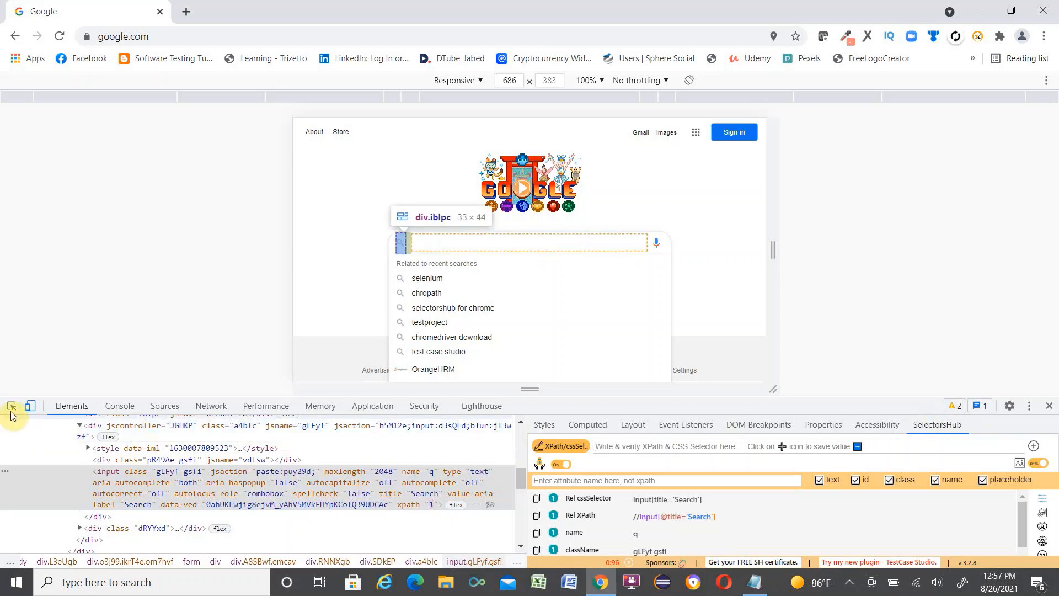
mouse_move(11, 412)
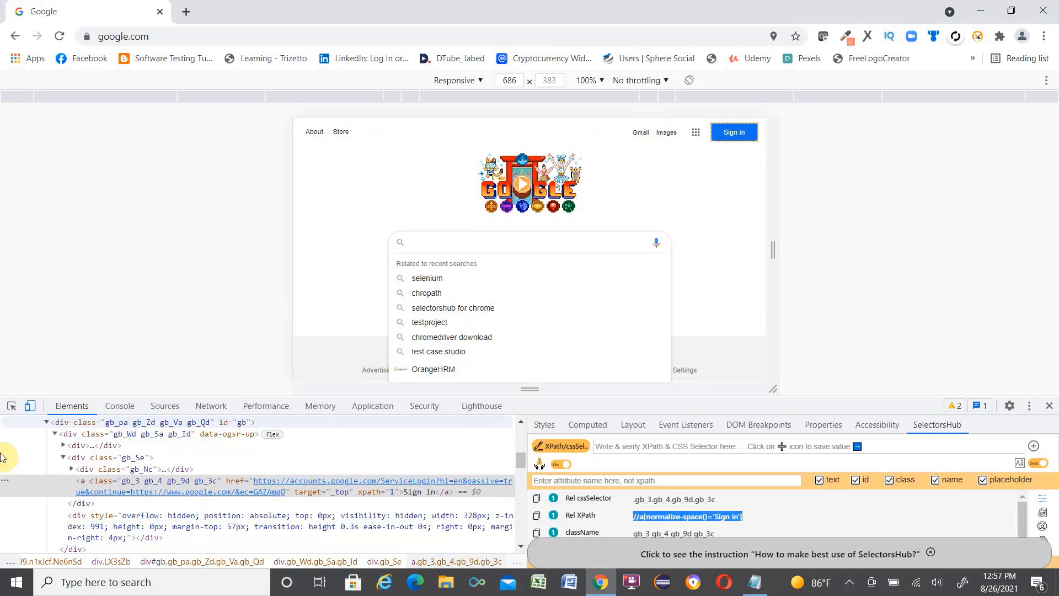
mouse_move(12, 406)
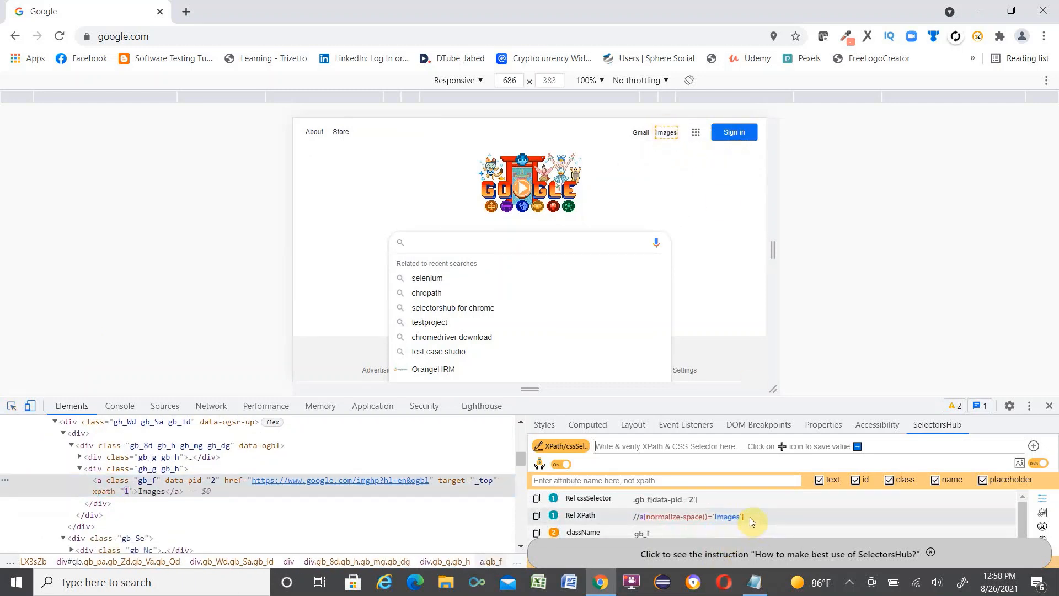
click(688, 517)
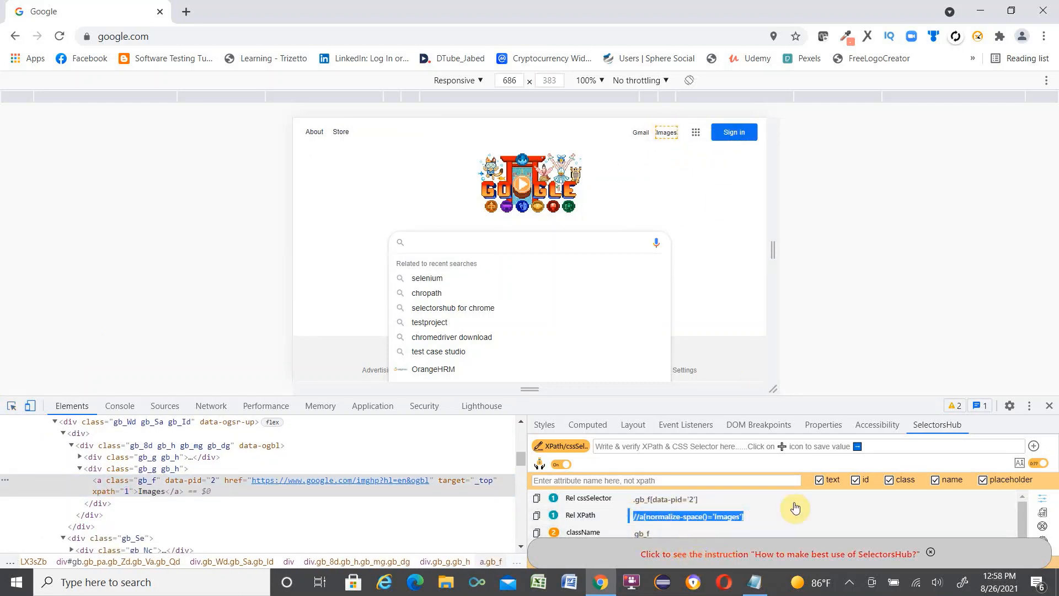
mouse_move(882, 573)
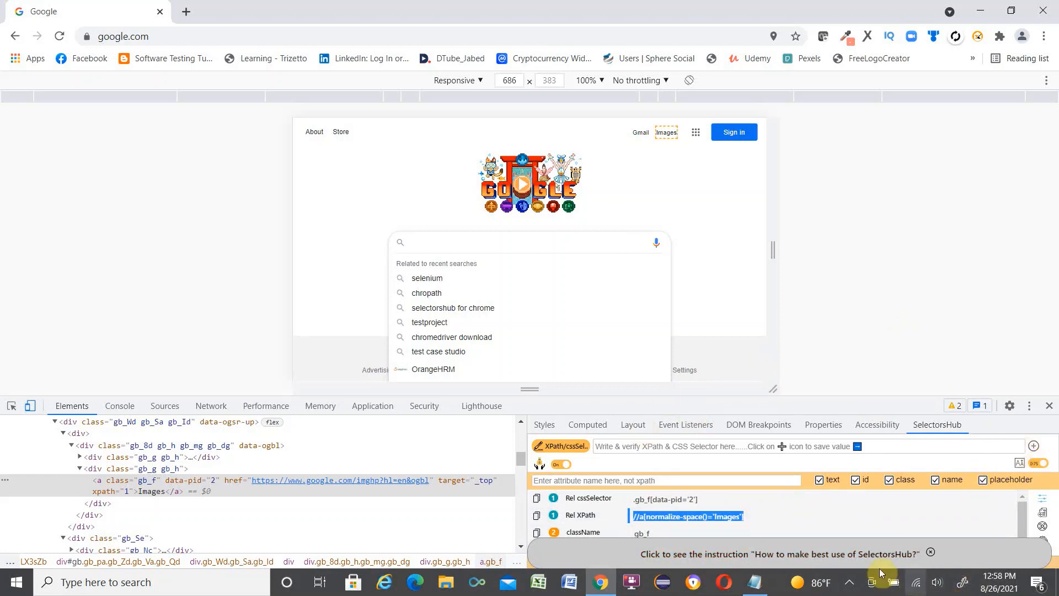
mouse_move(253, 530)
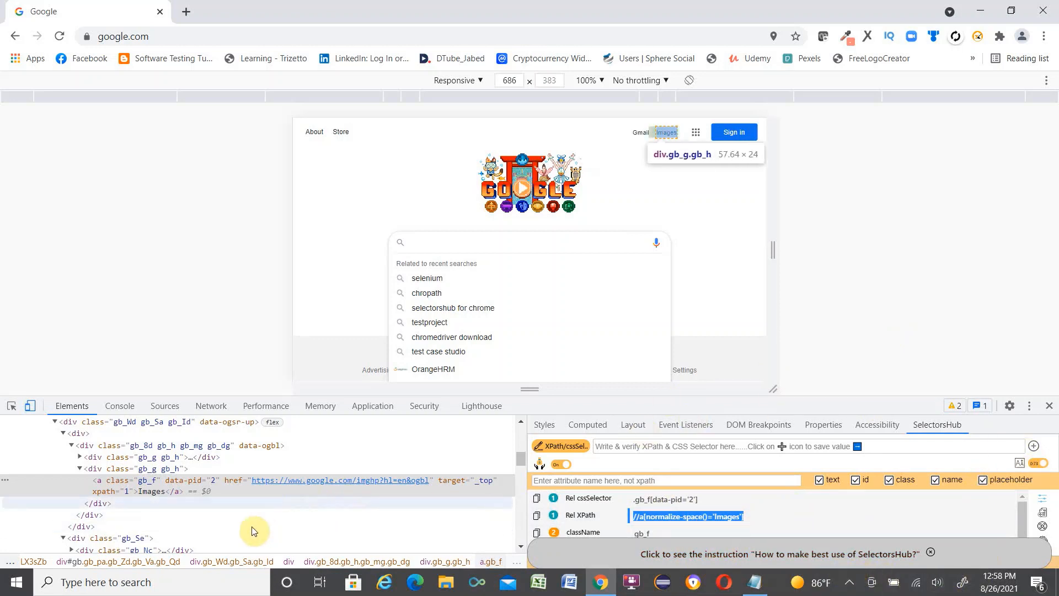
mouse_move(171, 491)
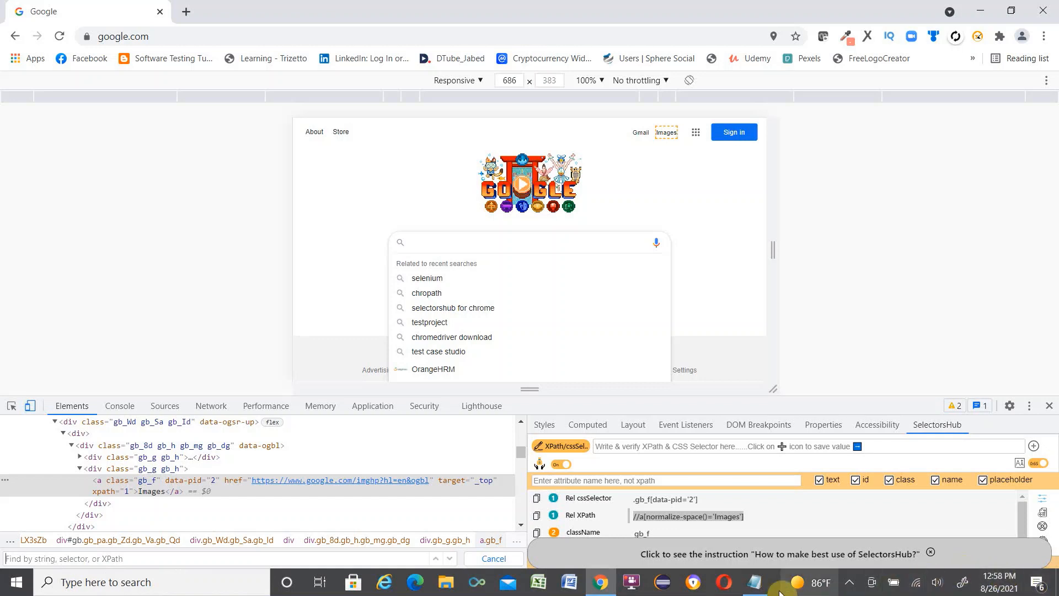
Check the saved XPaths from Notepad in the Elements search, then close DevTools
click(755, 582)
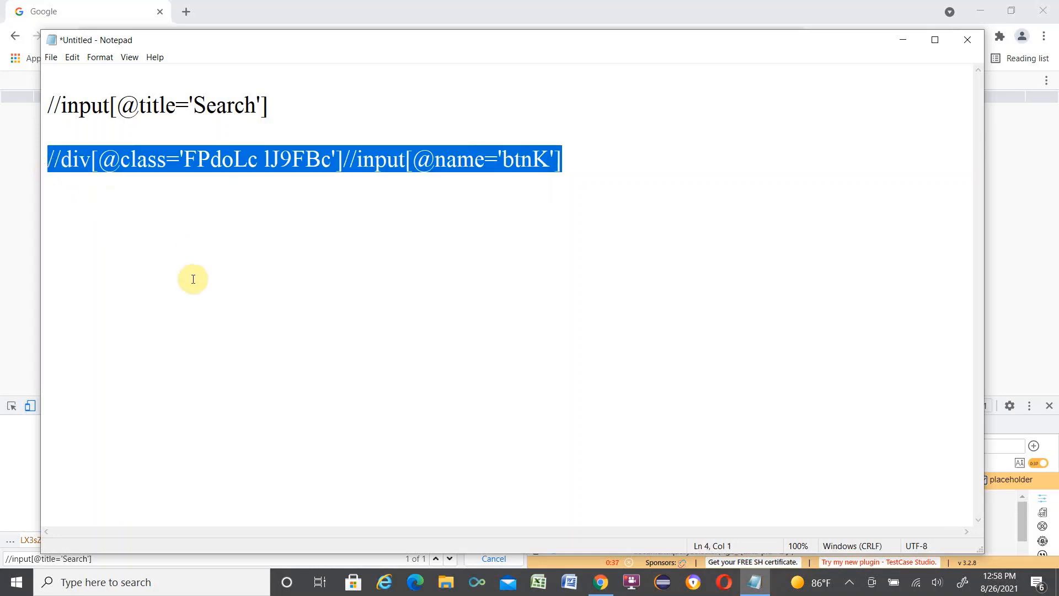
mouse_move(98, 35)
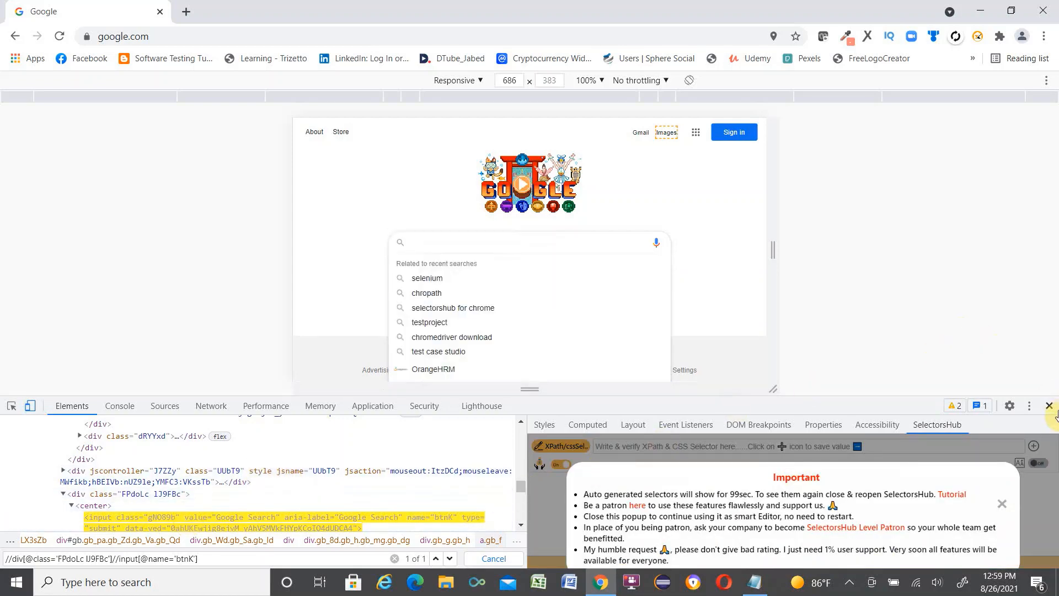
click(1051, 406)
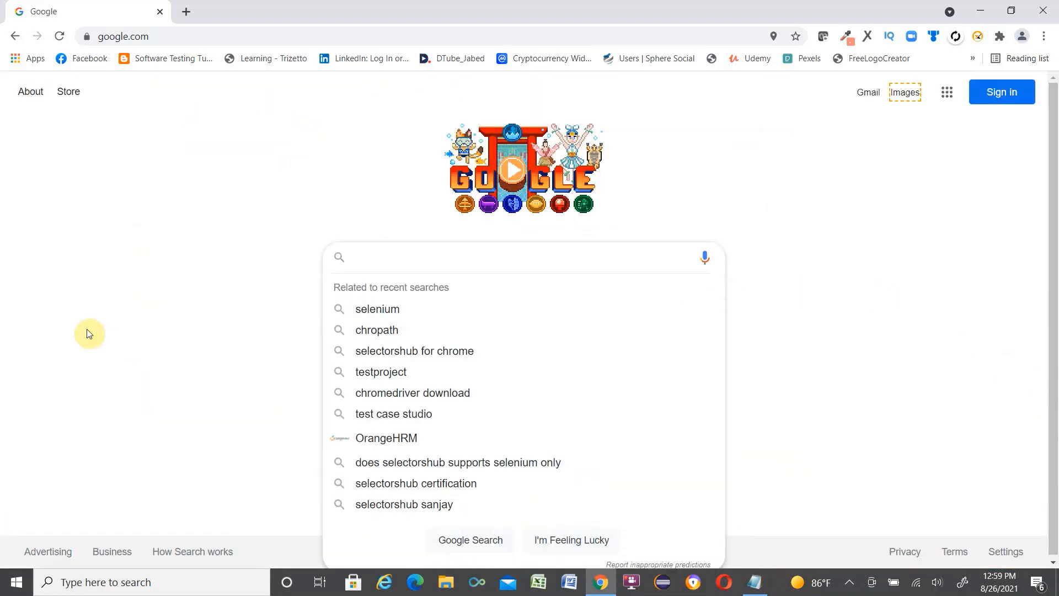